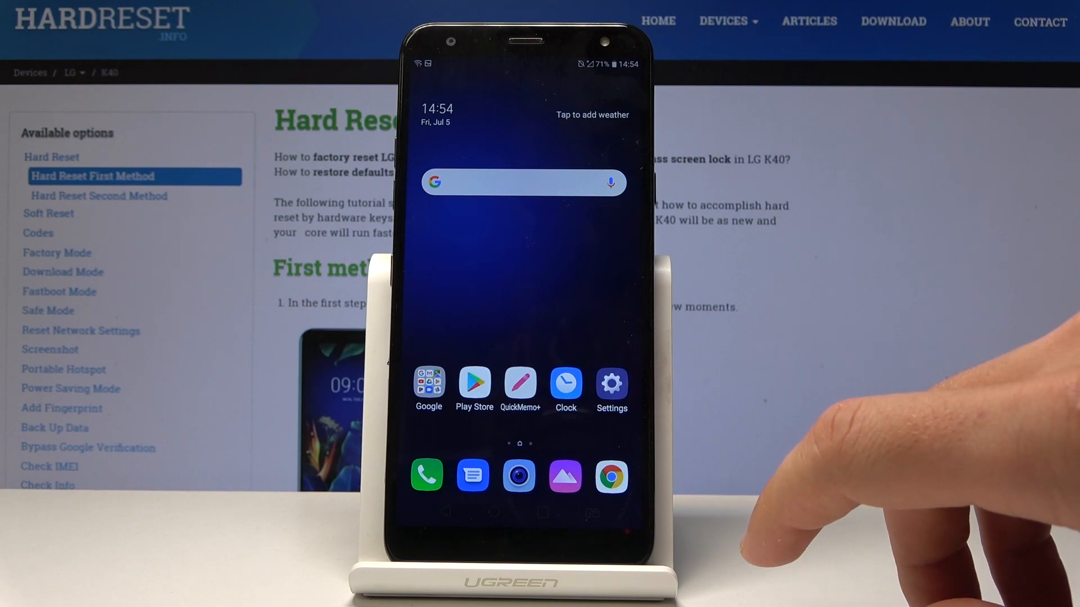
Step: Launch Settings and go to the About phone page
left_click(611, 384)
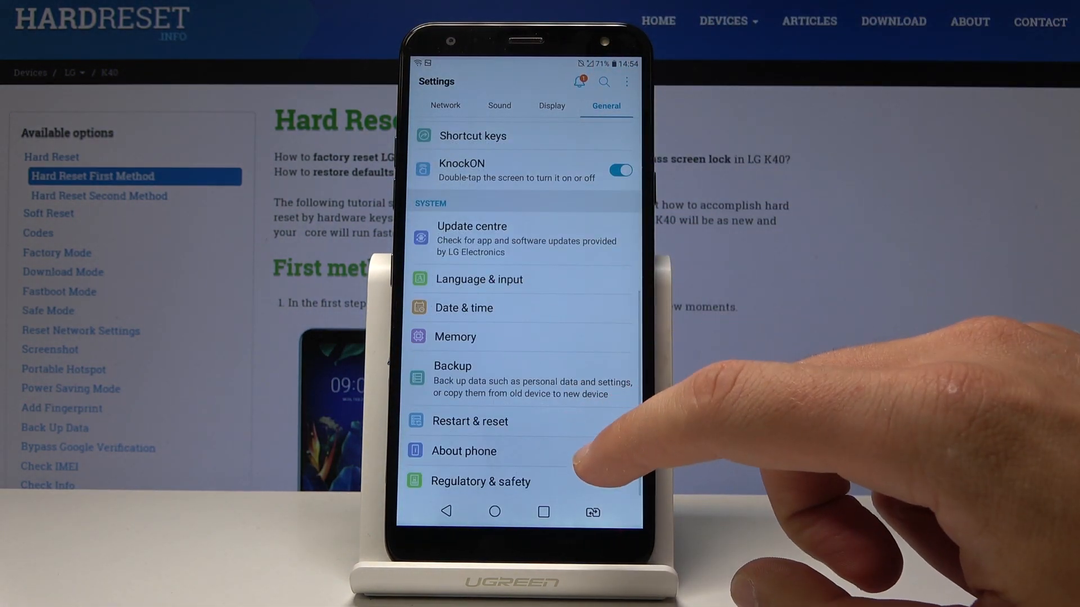
left_click(462, 451)
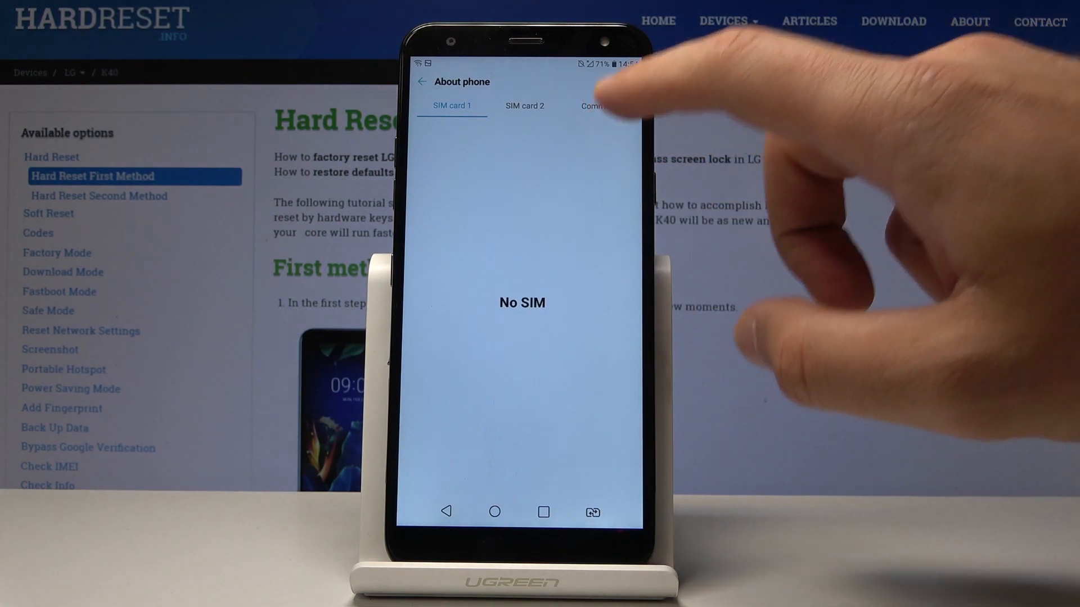
Step: Under Common, open Software info and tap Build number repeatedly to enable developer mode
left_click(592, 105)
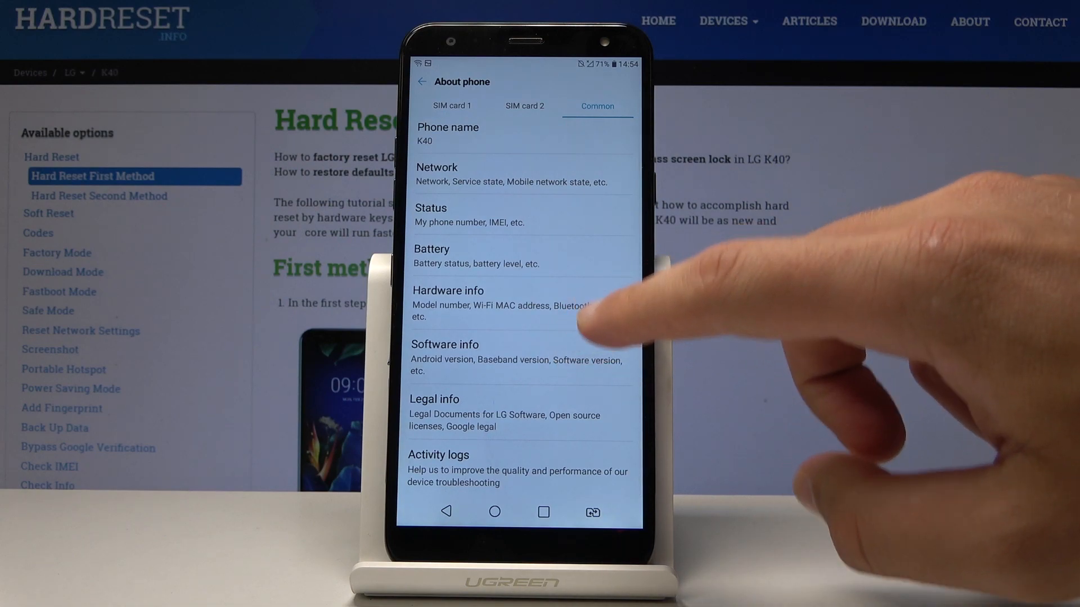
left_click(445, 344)
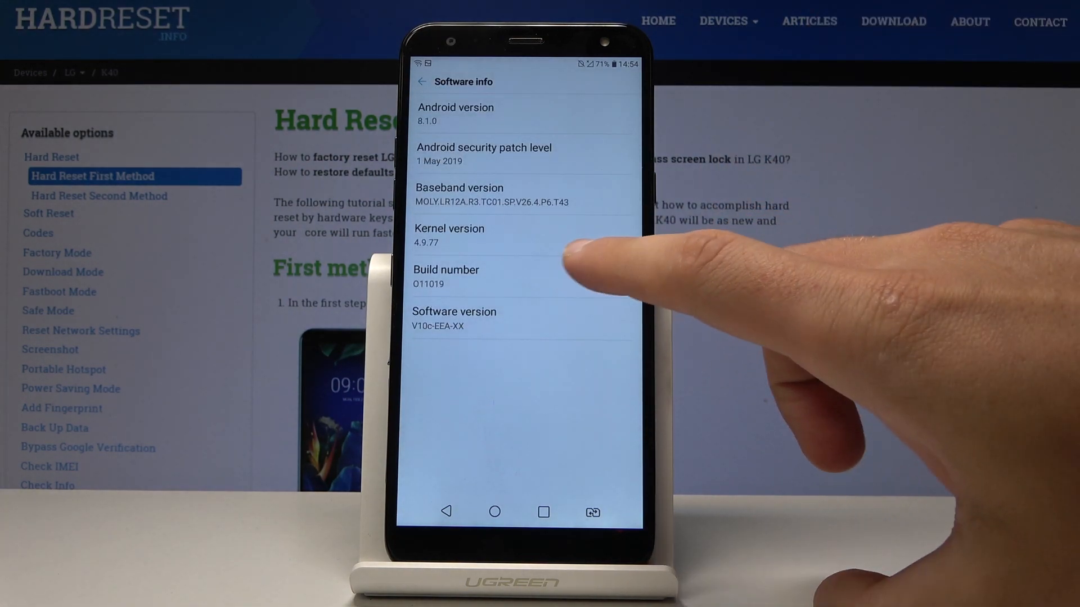
left_click(446, 275)
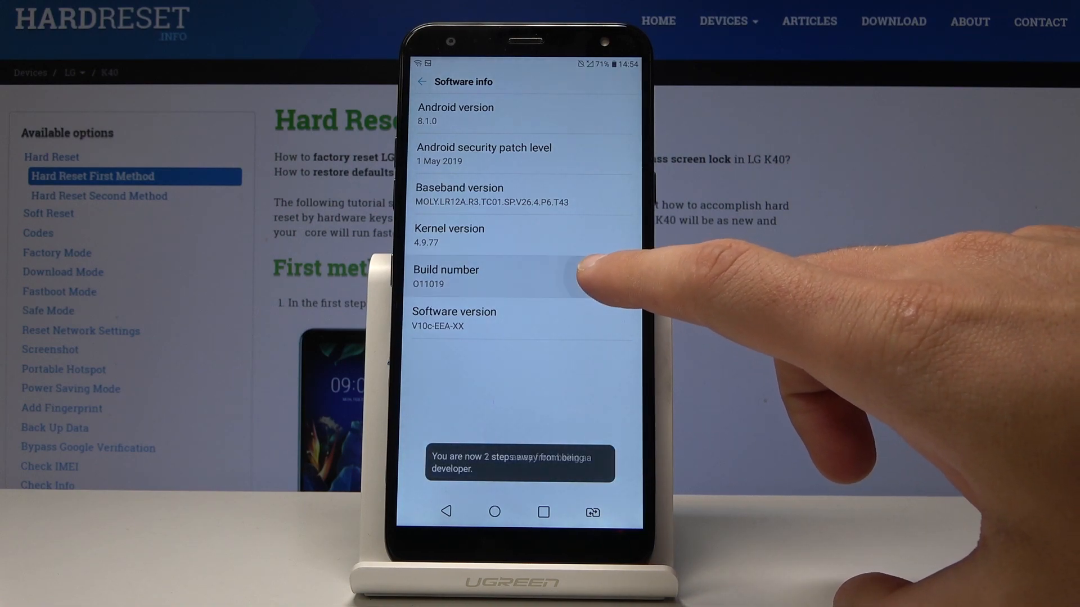
left_click(519, 275)
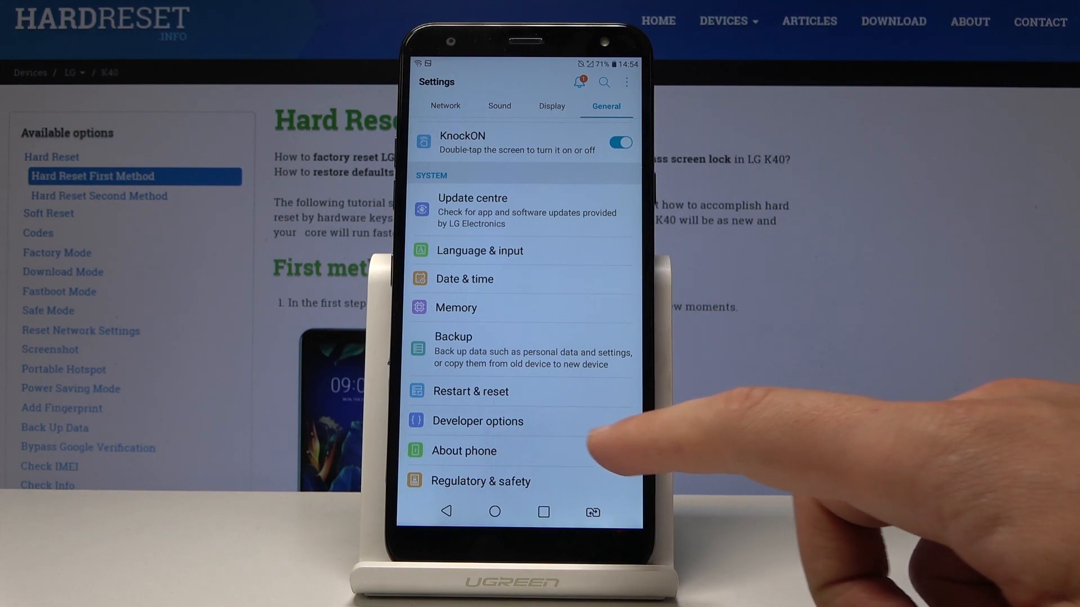
Step: Enter Developer options and accept the irregular-behaviour warning with OK
left_click(477, 421)
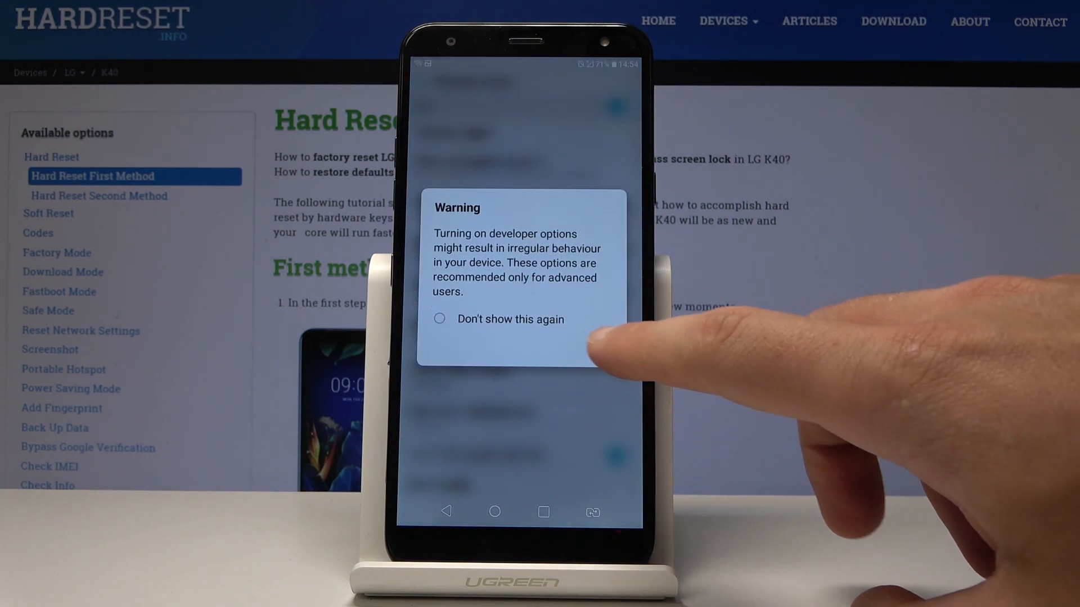
left_click(586, 344)
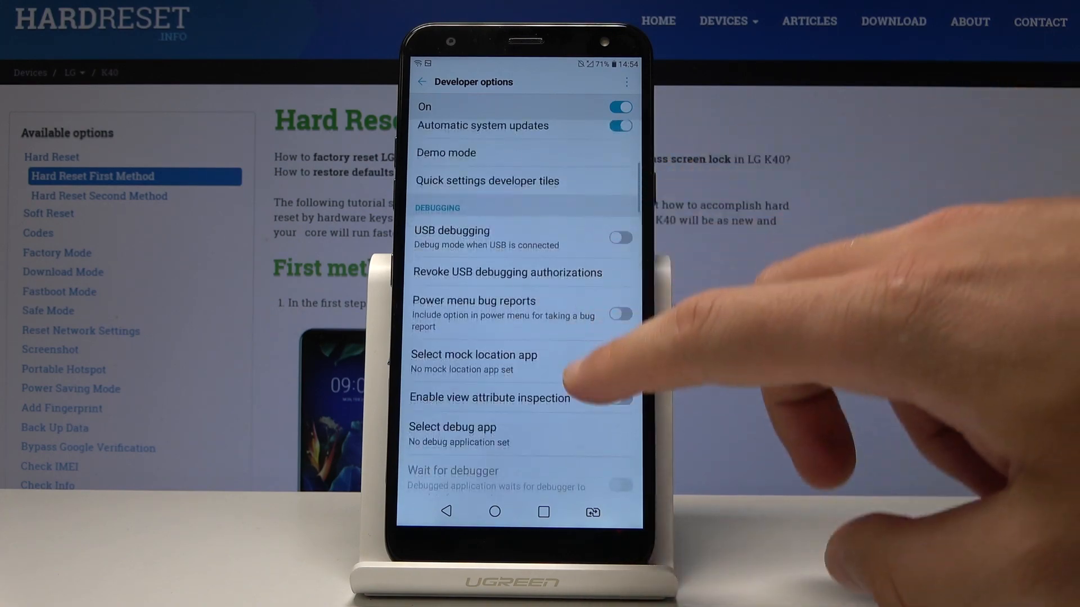
scroll("down", 3)
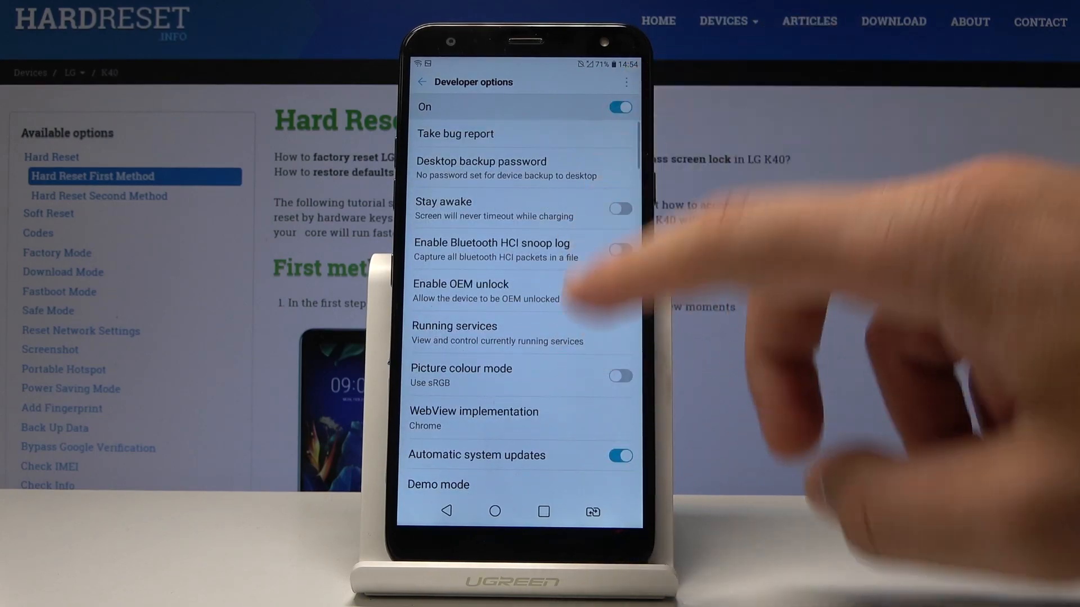
scroll("down", 3)
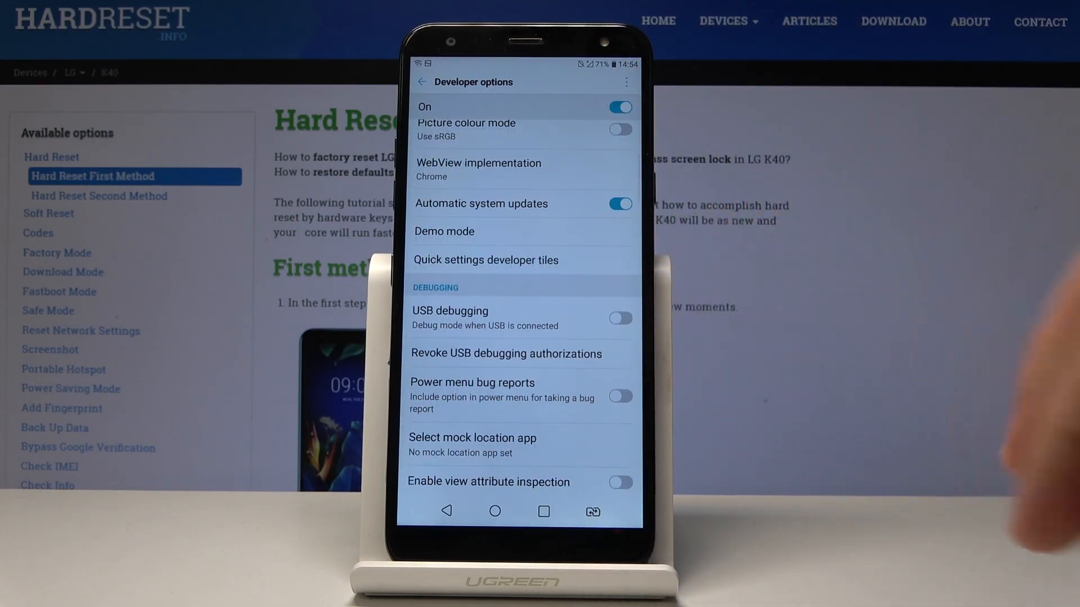